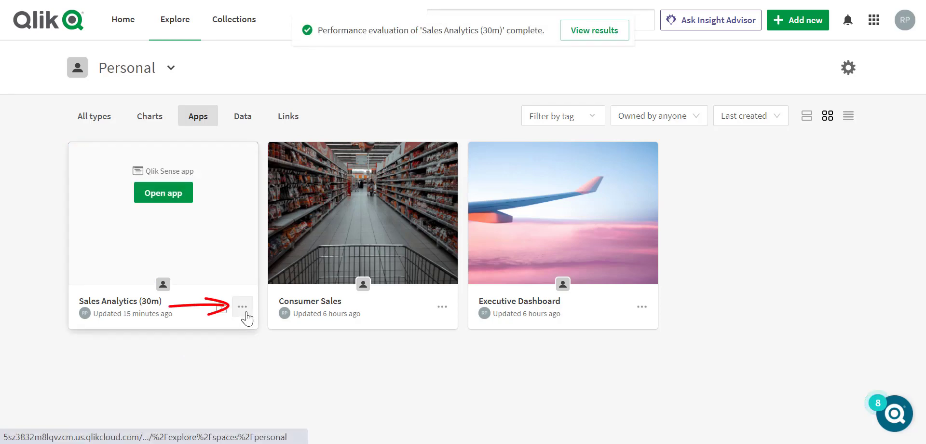
# - Queue a performance evaluation from the Sales Analytics (30m) app card's options menu
pyautogui.click(241, 307)
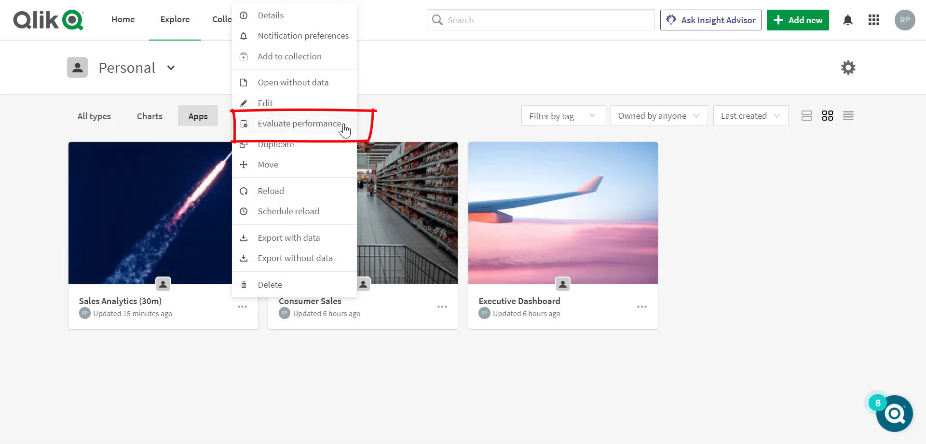
pyautogui.click(300, 124)
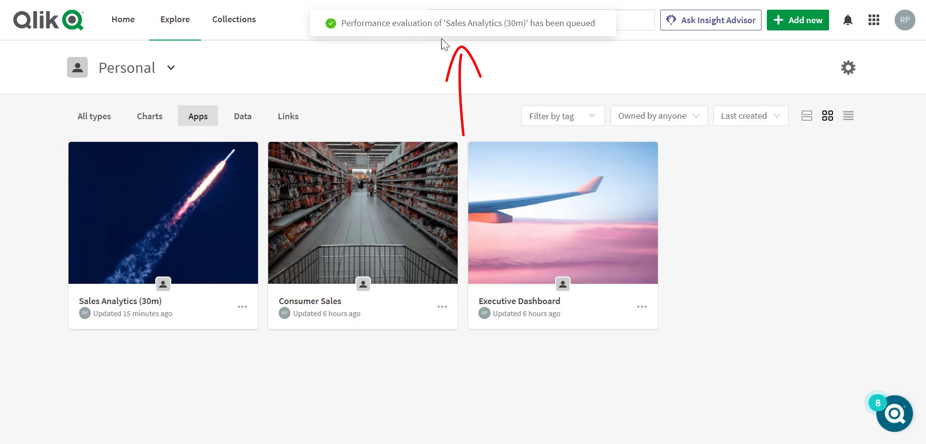
pyautogui.moveTo(505, 79)
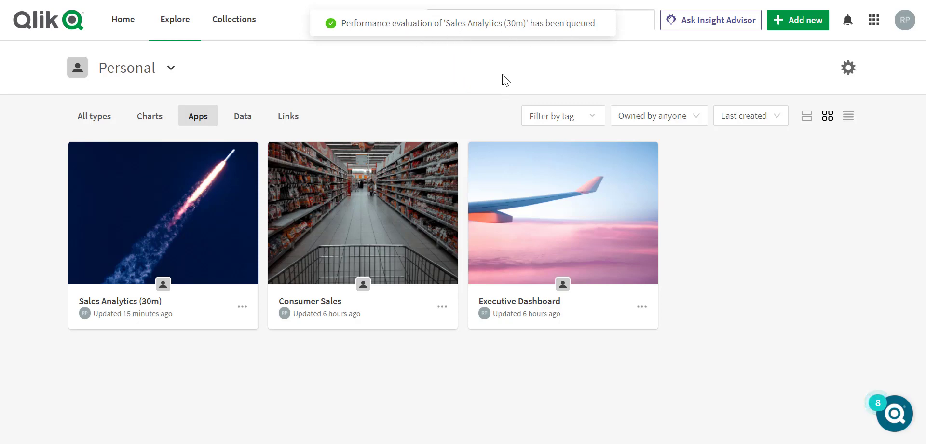
pyautogui.moveTo(245, 324)
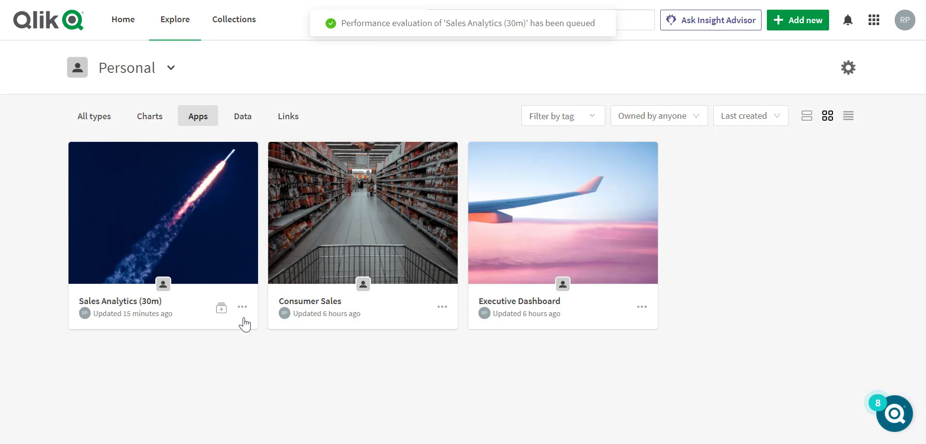
# - Open the Sales Analytics (30m) details page via the card's options menu
pyautogui.click(242, 307)
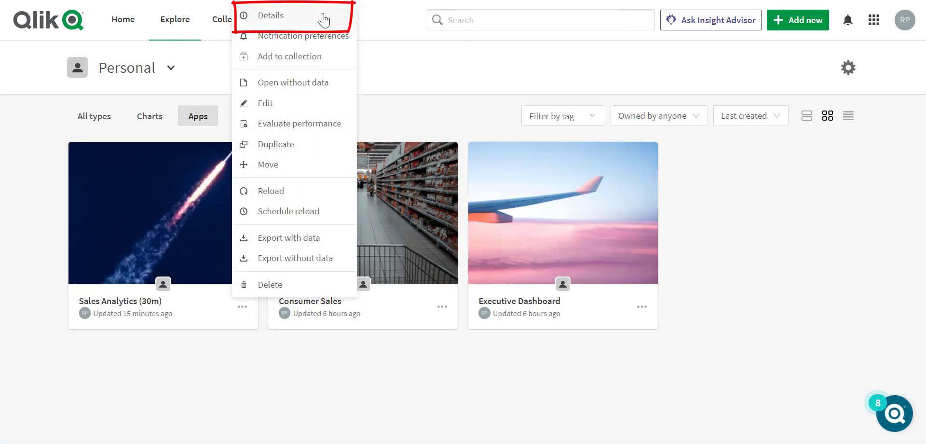
pyautogui.click(271, 15)
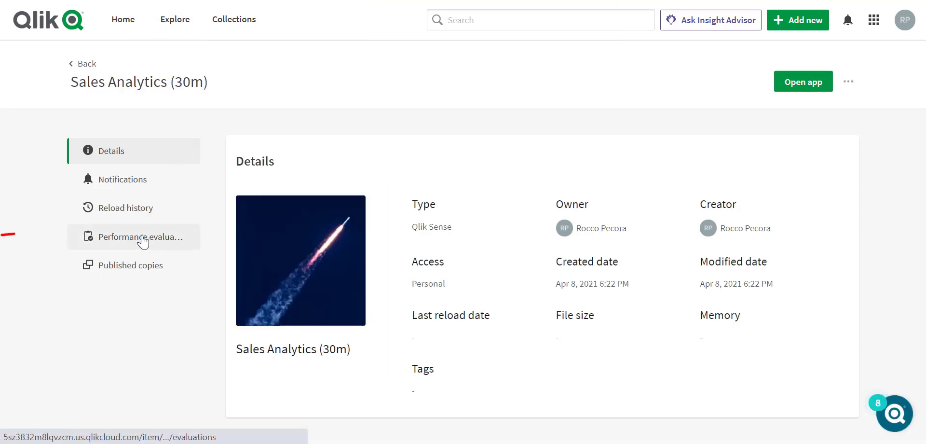
# - Show the app's performance evaluation history listing the new queued run
pyautogui.click(142, 236)
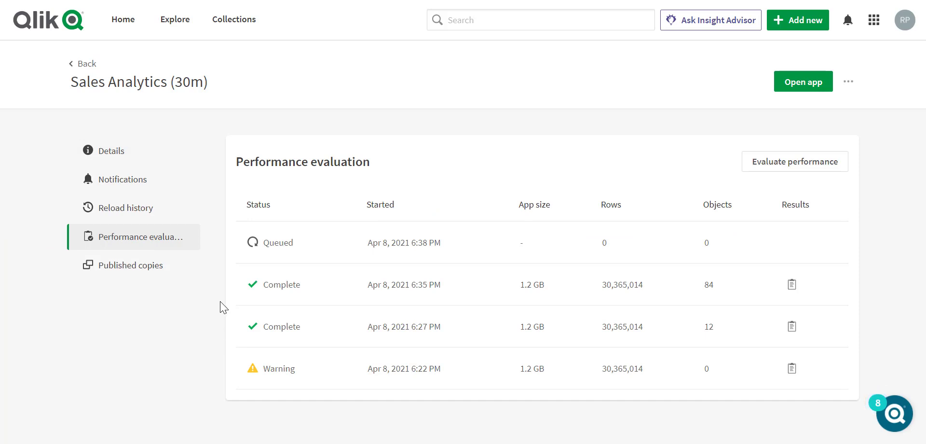
pyautogui.moveTo(244, 333)
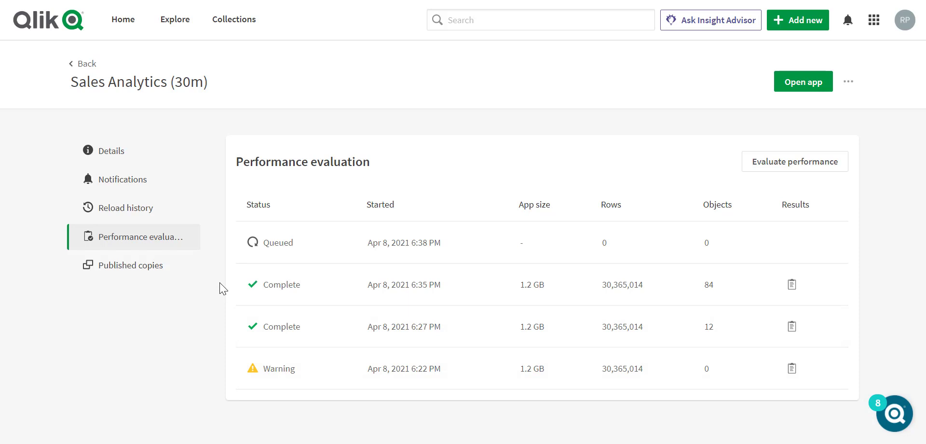
pyautogui.moveTo(768, 295)
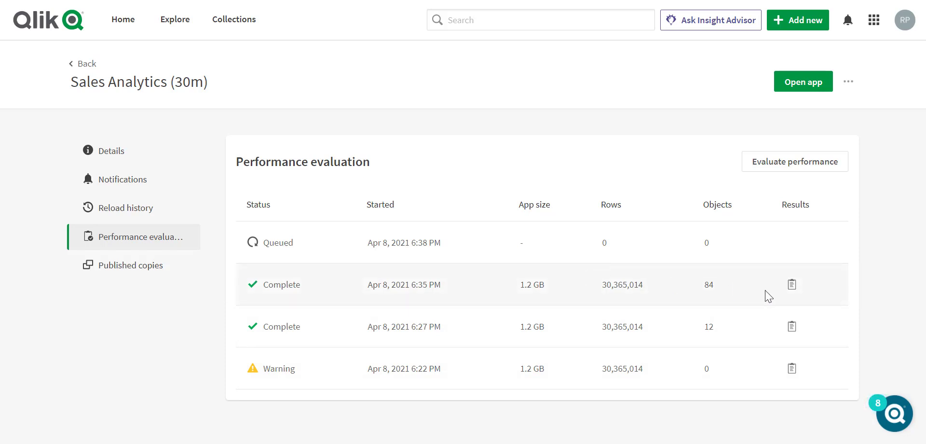
pyautogui.moveTo(738, 306)
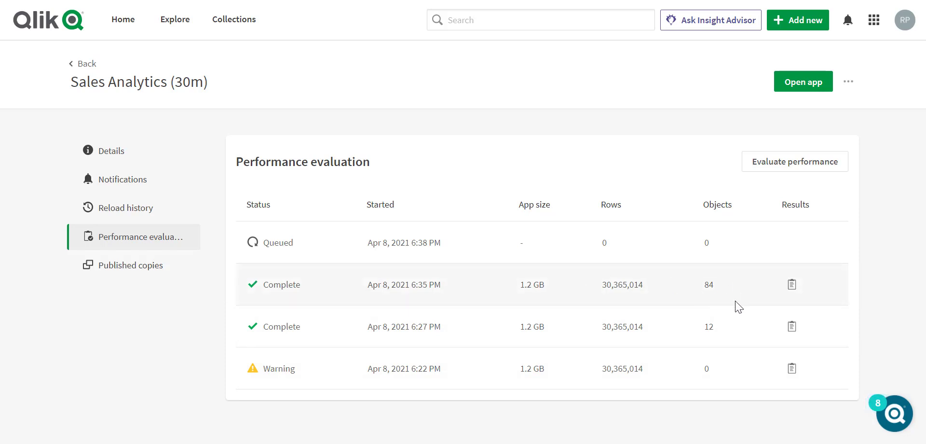
pyautogui.moveTo(791, 285)
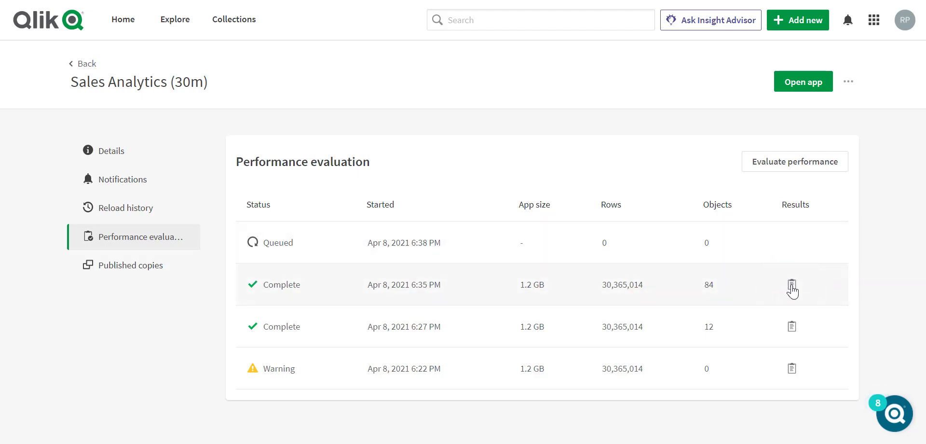
# - Open results of the 6:35 PM complete run: 2.3 GB peak memory, 84 objects
pyautogui.click(792, 284)
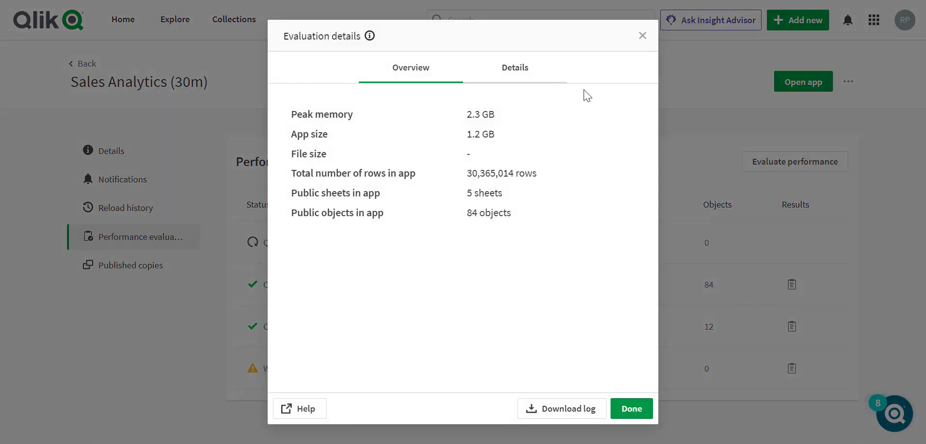
pyautogui.moveTo(452, 301)
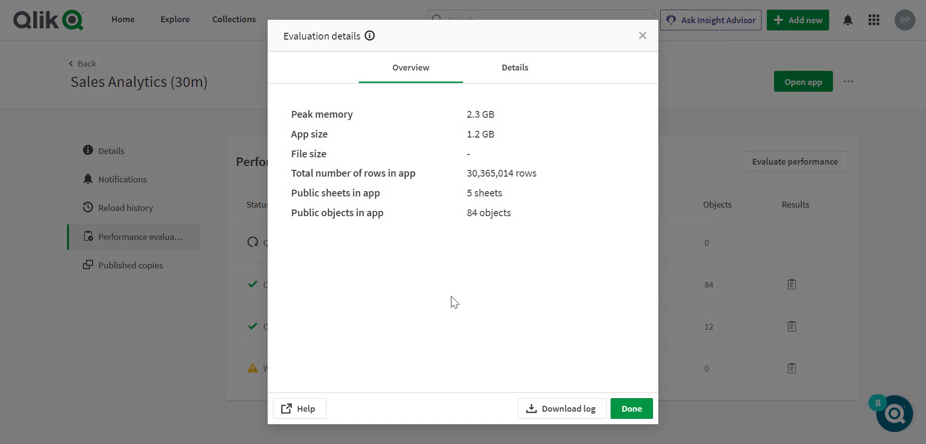
pyautogui.moveTo(355, 255)
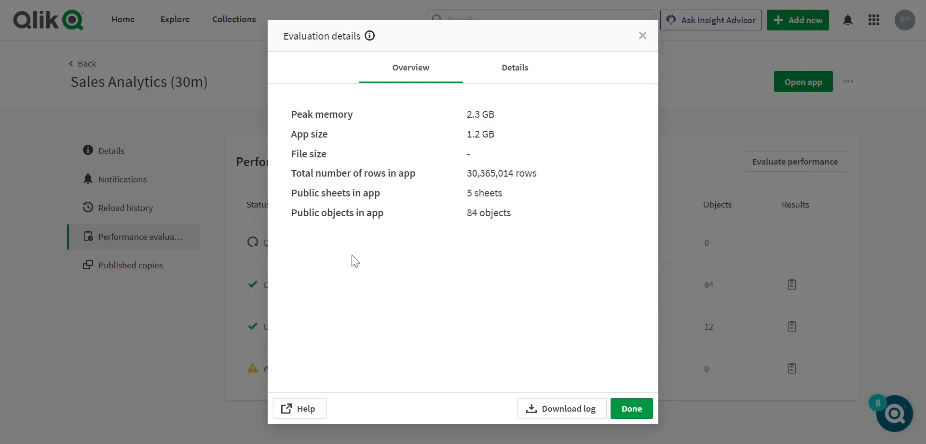
pyautogui.moveTo(332, 237)
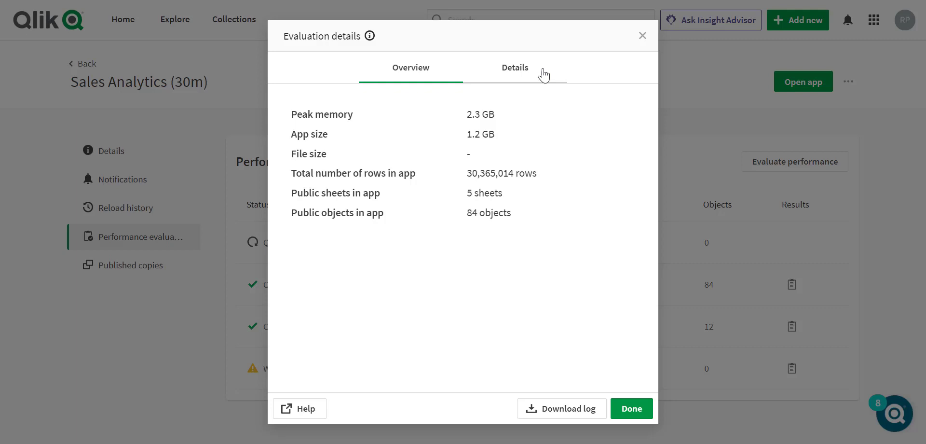
# - Switch the 6:35 PM evaluation results to the Details findings view
pyautogui.click(515, 66)
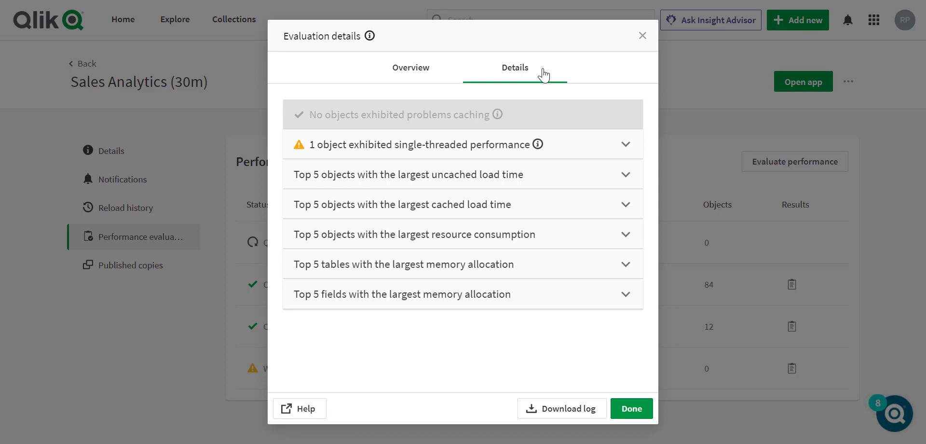
pyautogui.moveTo(591, 103)
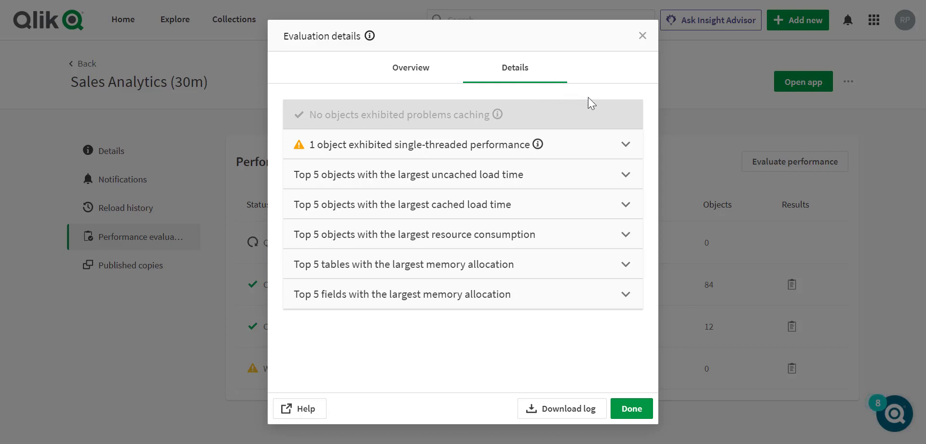
pyautogui.moveTo(603, 94)
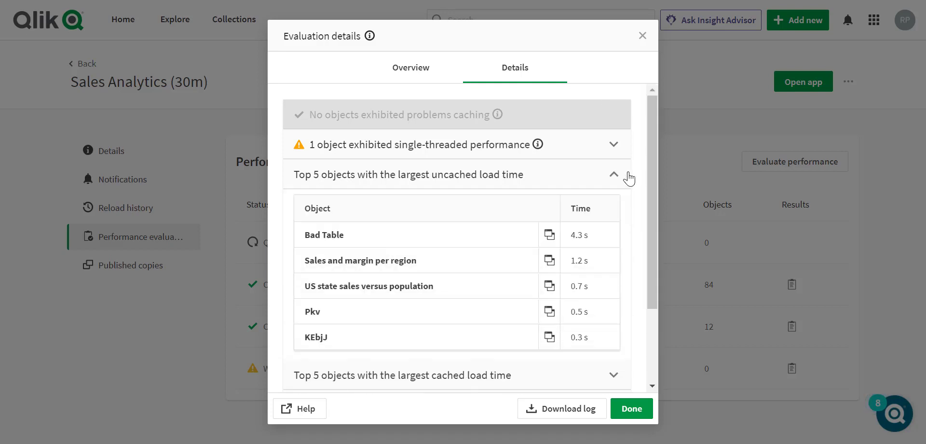
pyautogui.moveTo(450, 242)
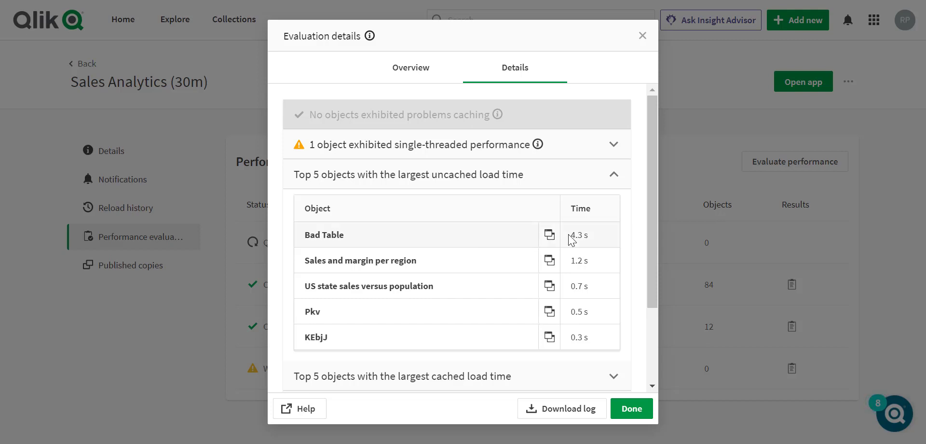
pyautogui.moveTo(497, 144)
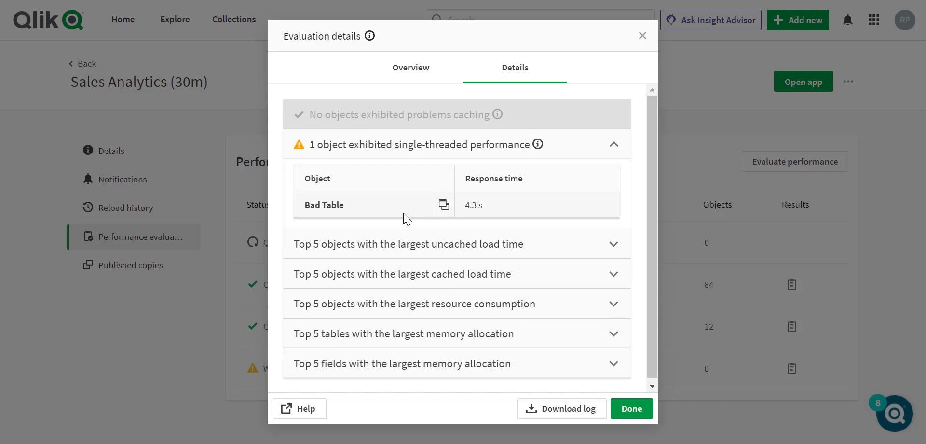
pyautogui.moveTo(480, 220)
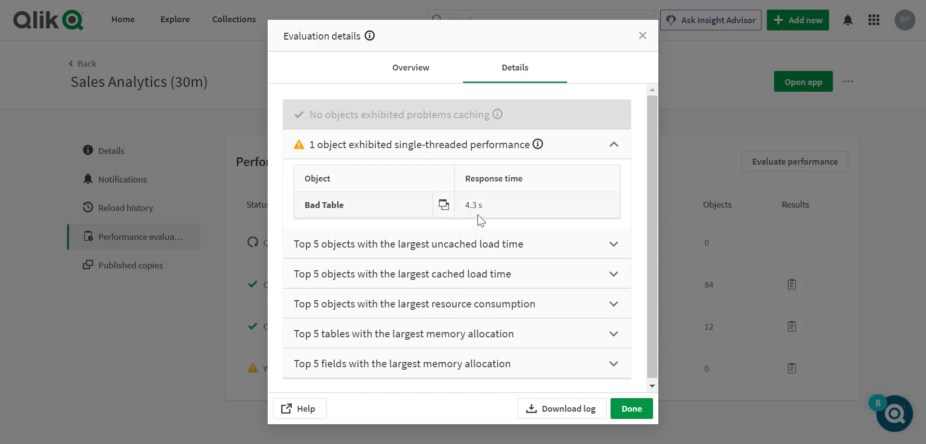
pyautogui.moveTo(445, 205)
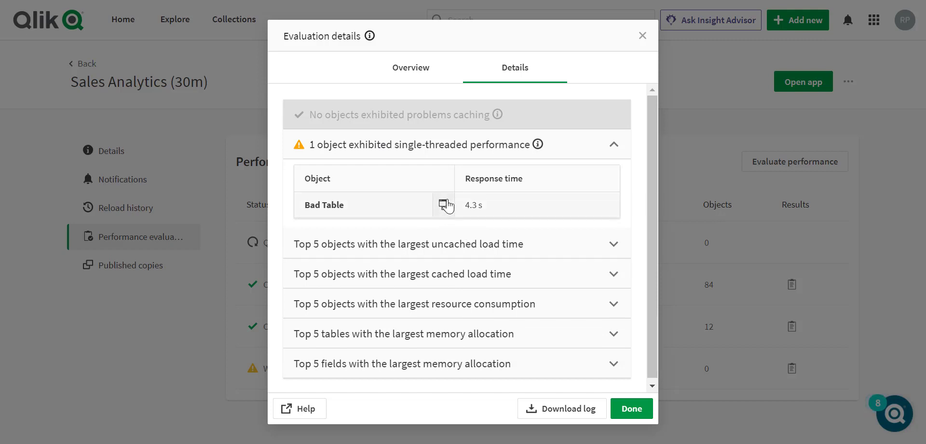